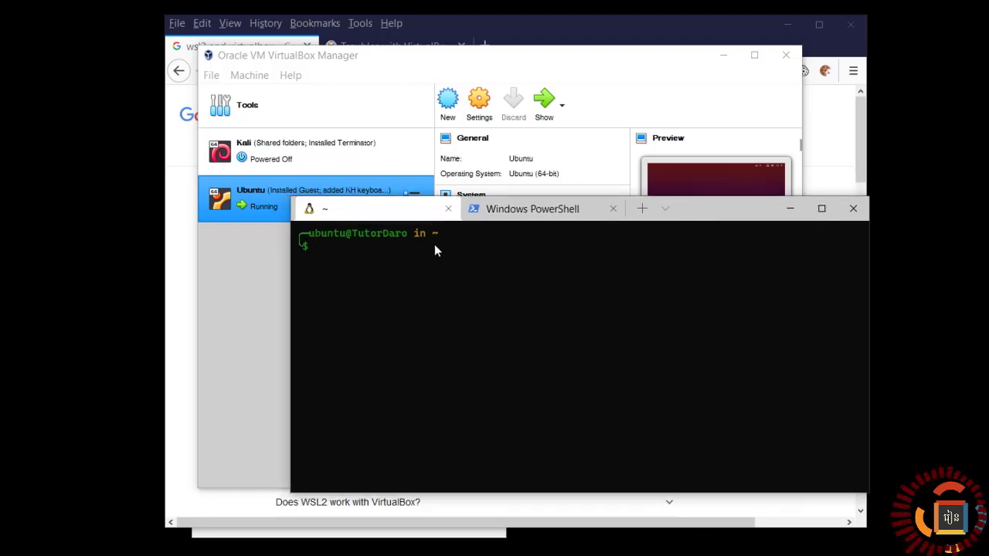
Focus the Ubuntu WSL shell tab in Windows Terminal
left_click(532, 209)
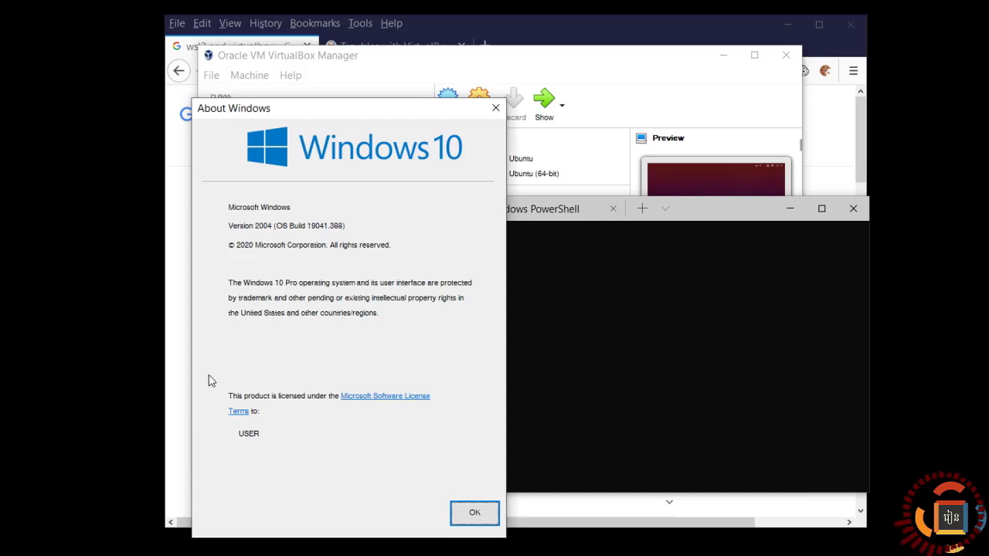
mouse_move(268, 237)
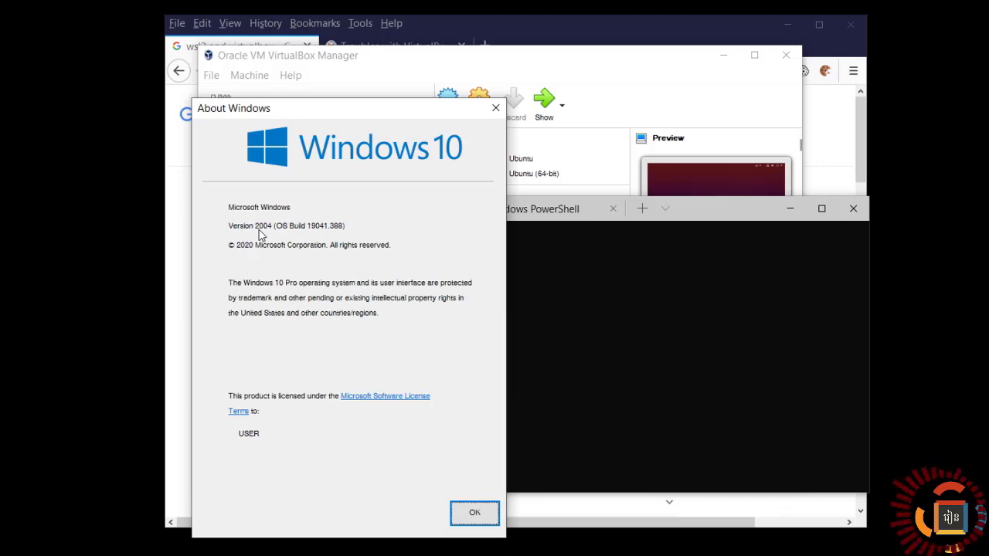
mouse_move(313, 249)
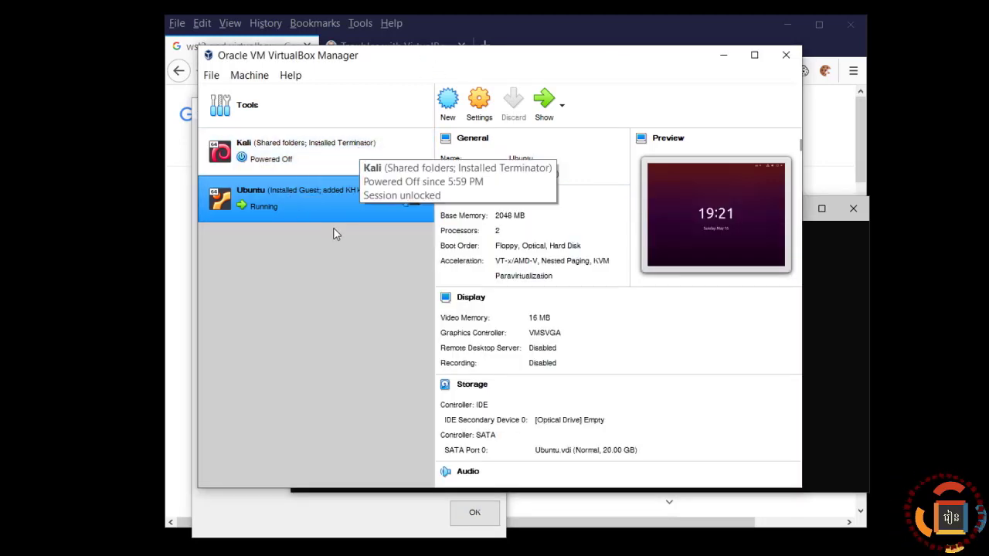
mouse_move(332, 247)
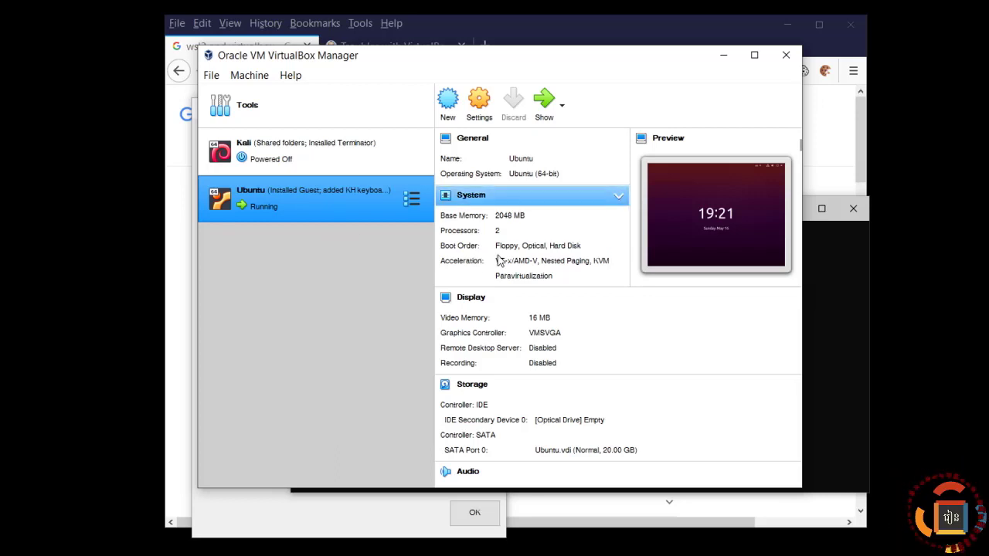
mouse_move(491, 256)
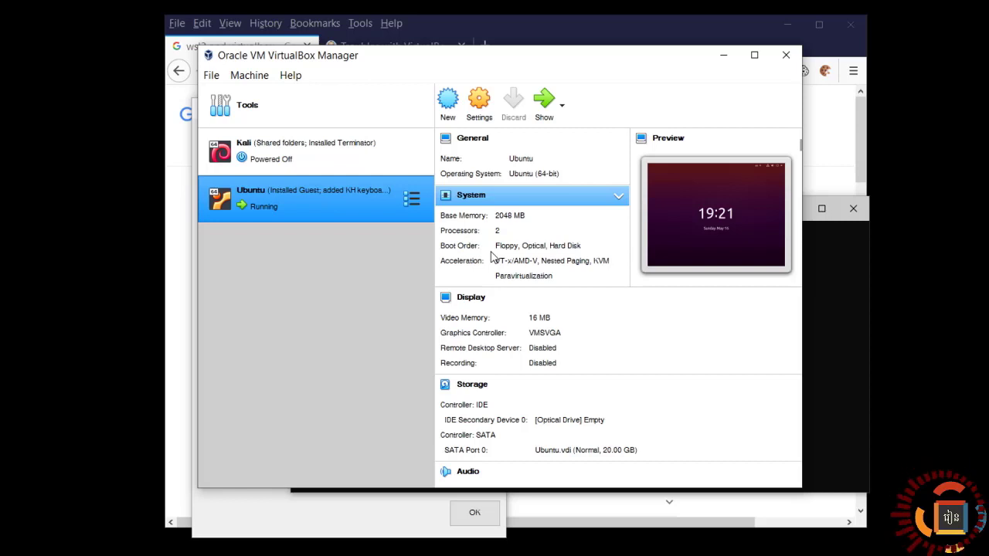
mouse_move(493, 276)
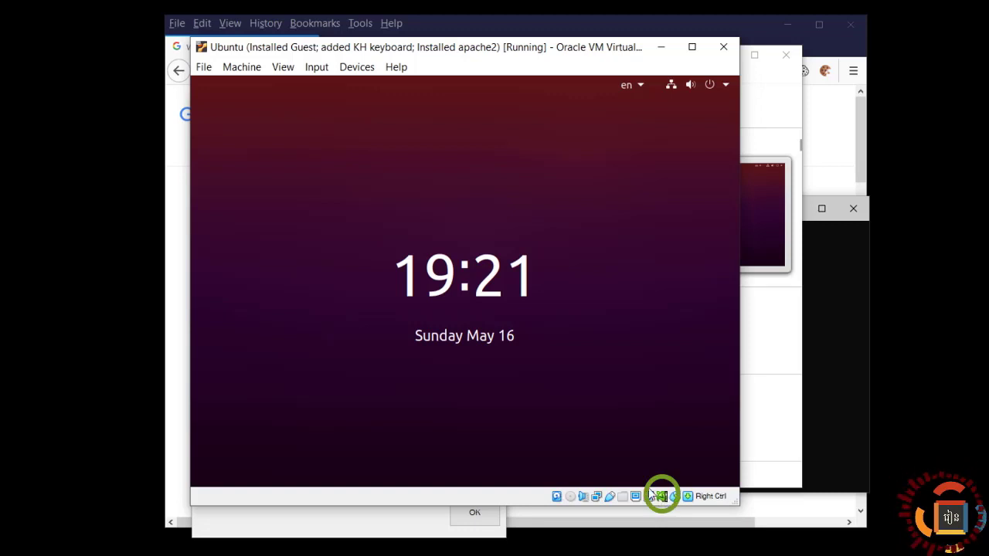
mouse_move(636, 496)
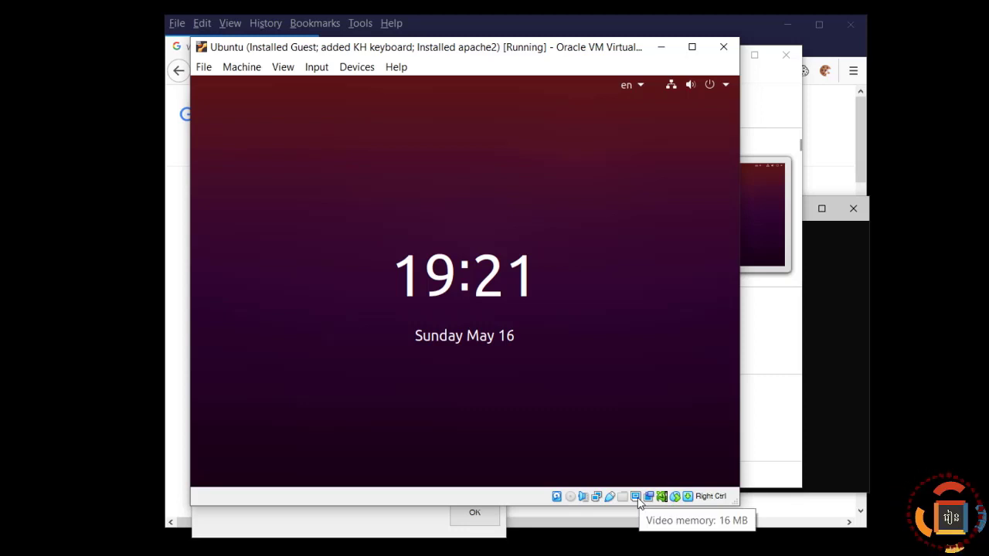
mouse_move(541, 383)
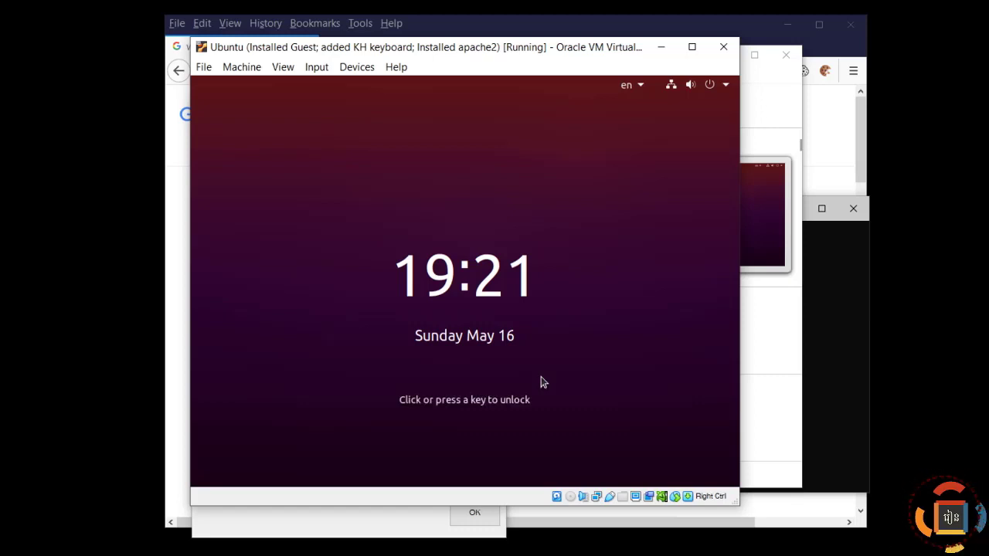
mouse_move(565, 379)
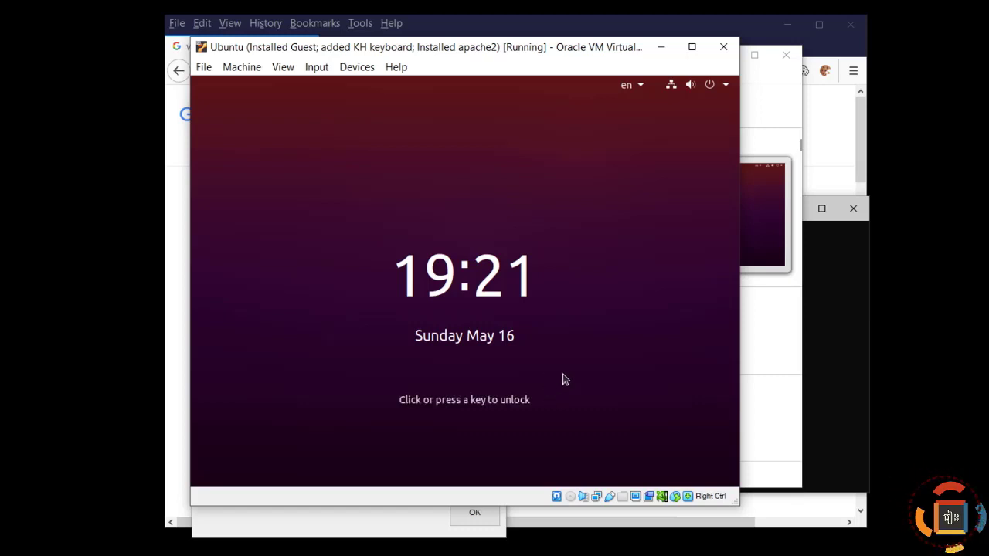
mouse_move(613, 356)
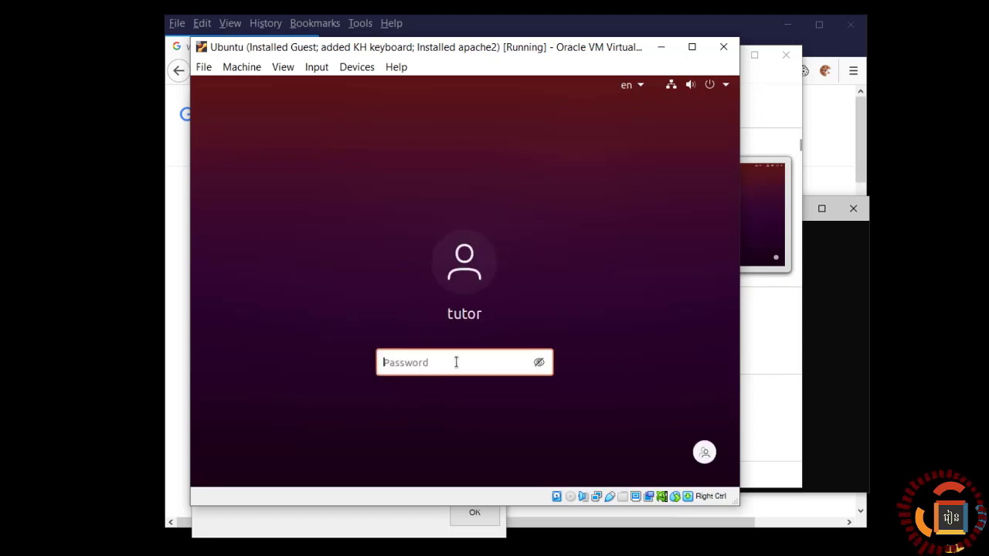
Enter the password to unlock the Ubuntu guest's lock screen
type("password")
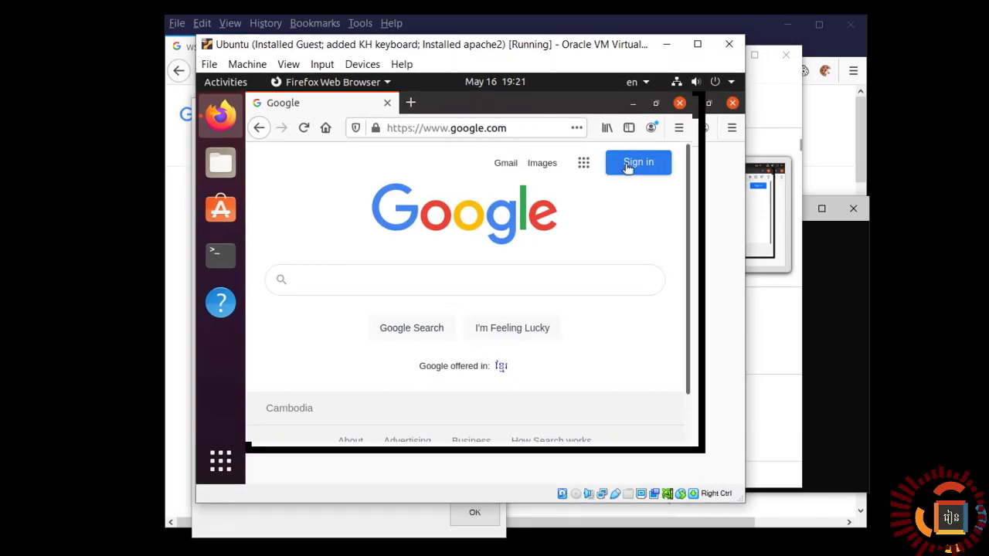
Search Google for 'what is today' in the VM's Firefox
type("what is")
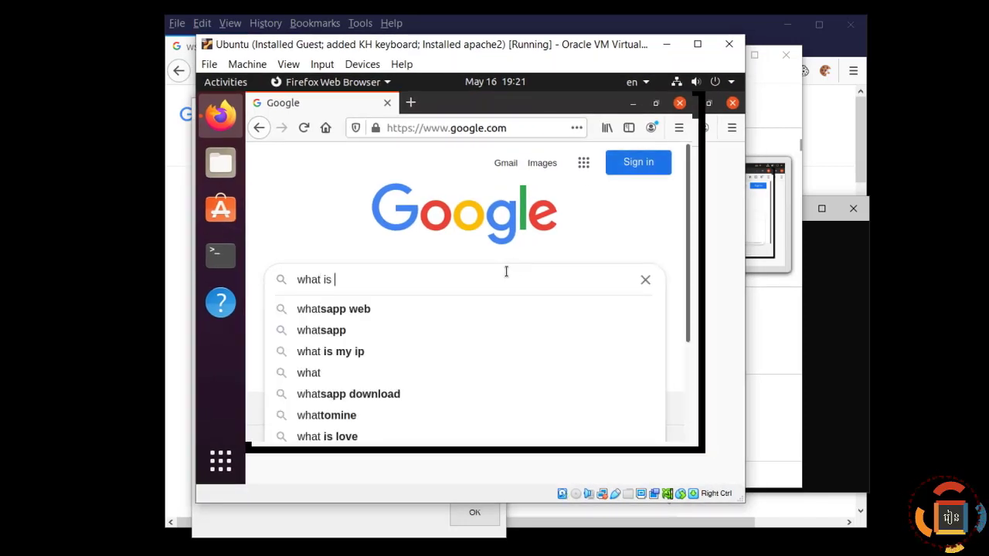
key("Return")
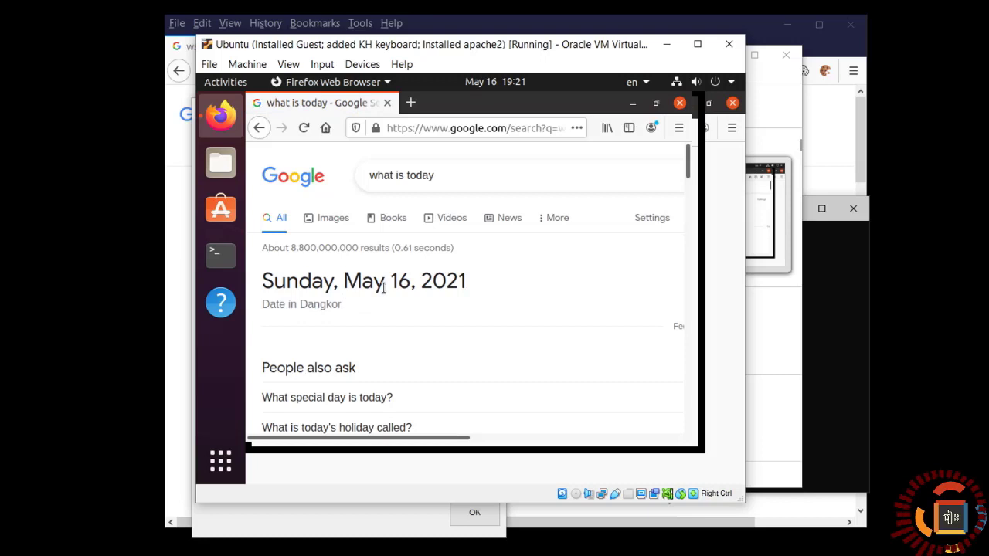
mouse_move(487, 293)
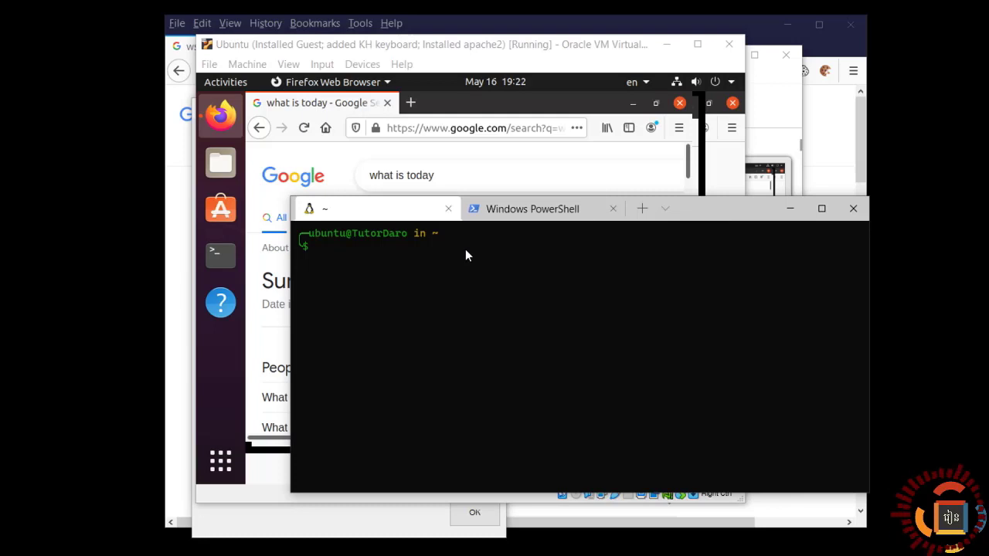
Check the installed Docker version, confirming Docker 20.10.5 in the Ubuntu shell
type("docker -")
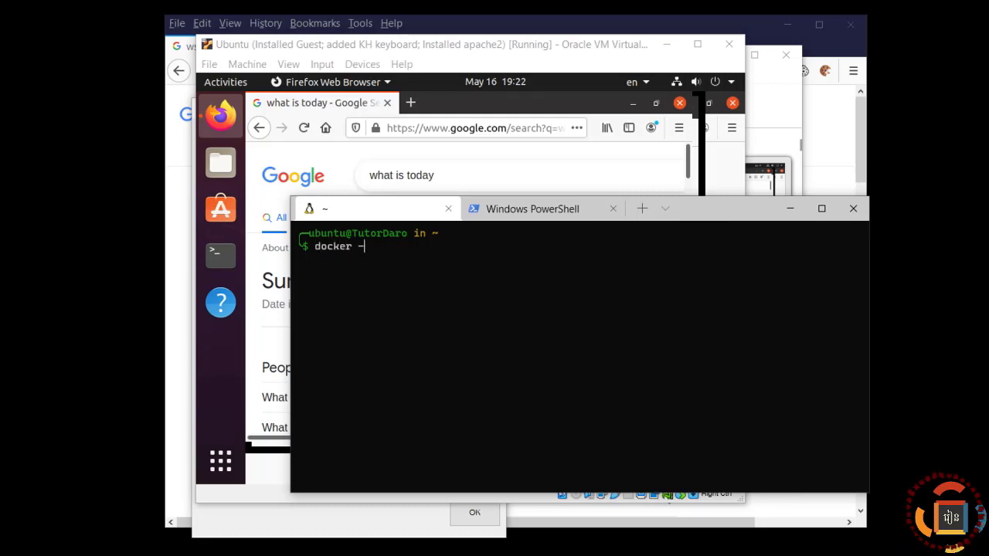
type("version")
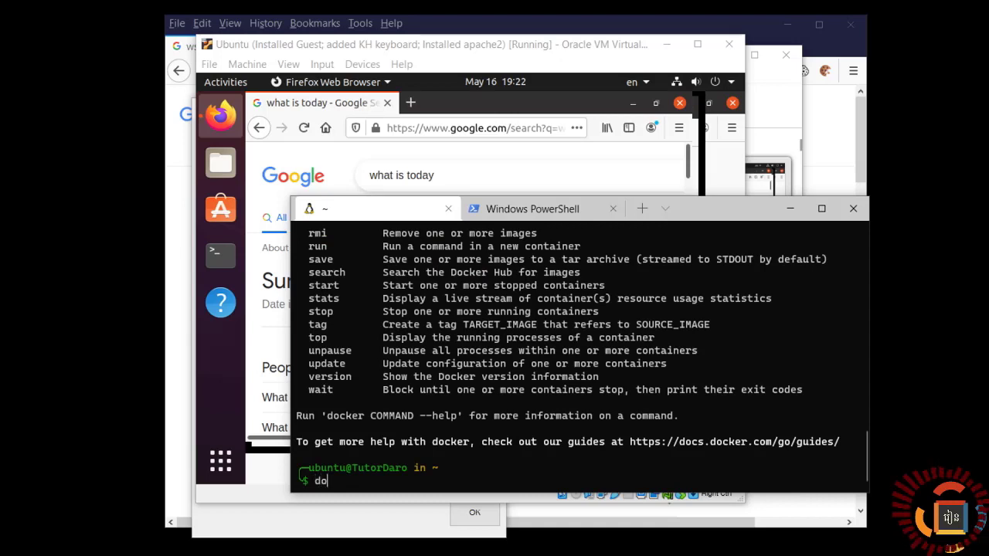
type("cike")
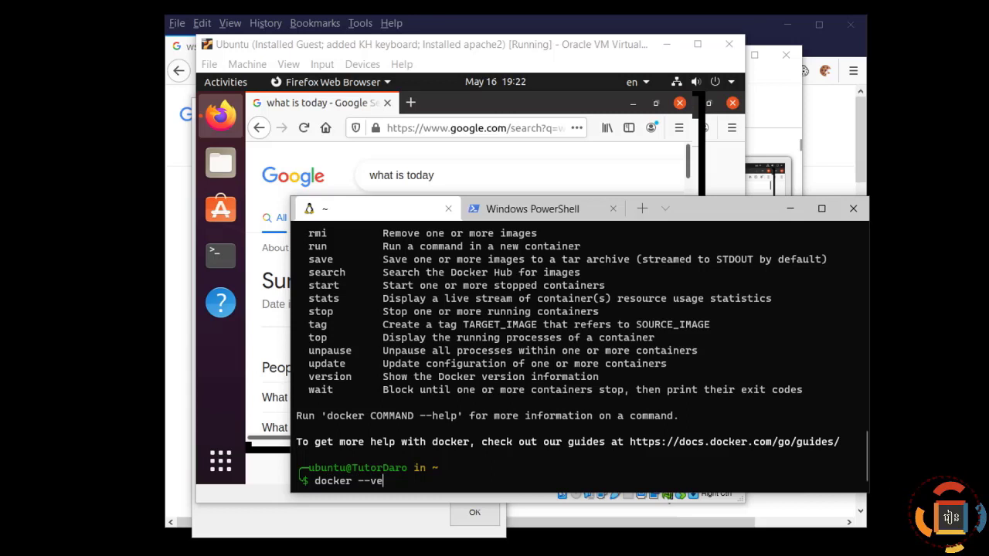
key("Return")
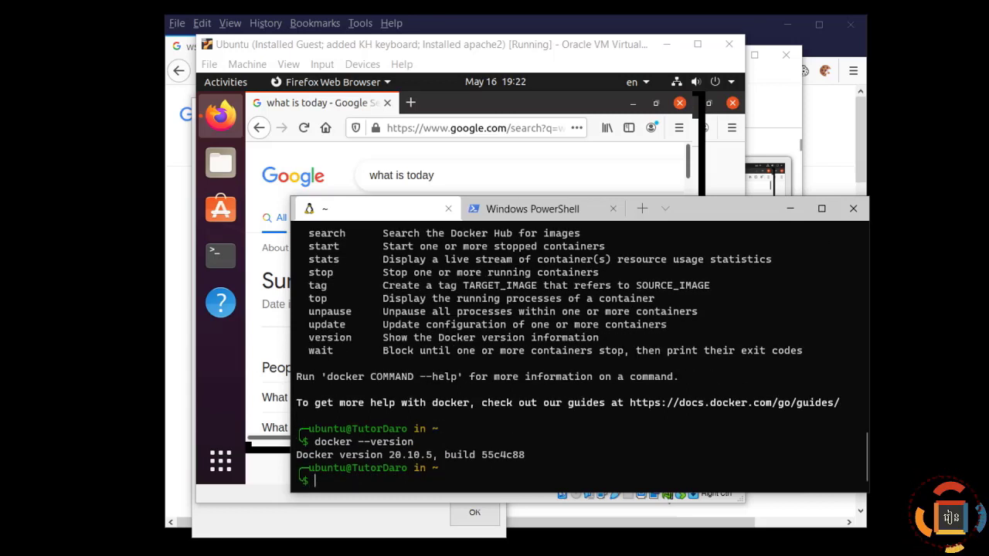
Run the command 'docker run hello-world'
type("docker run")
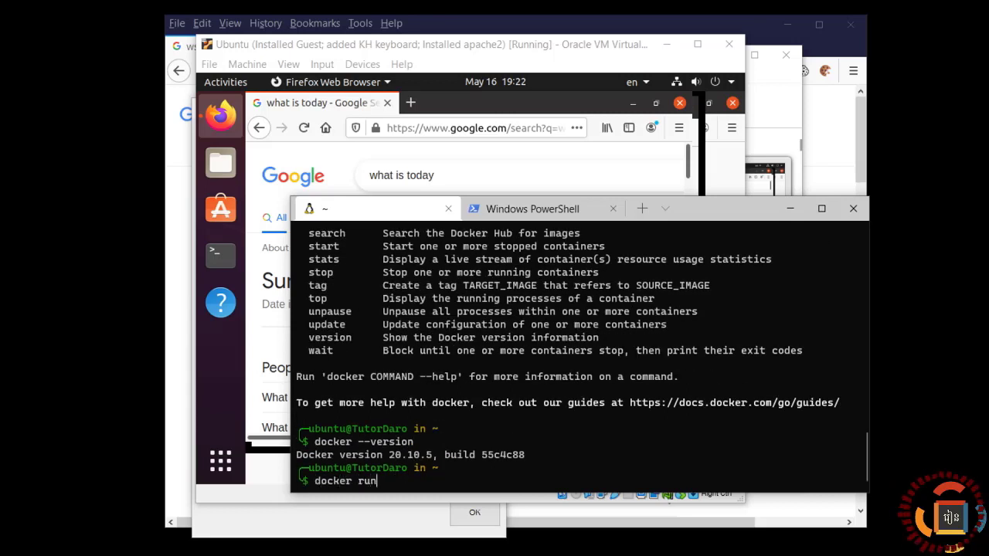
type("hello-world")
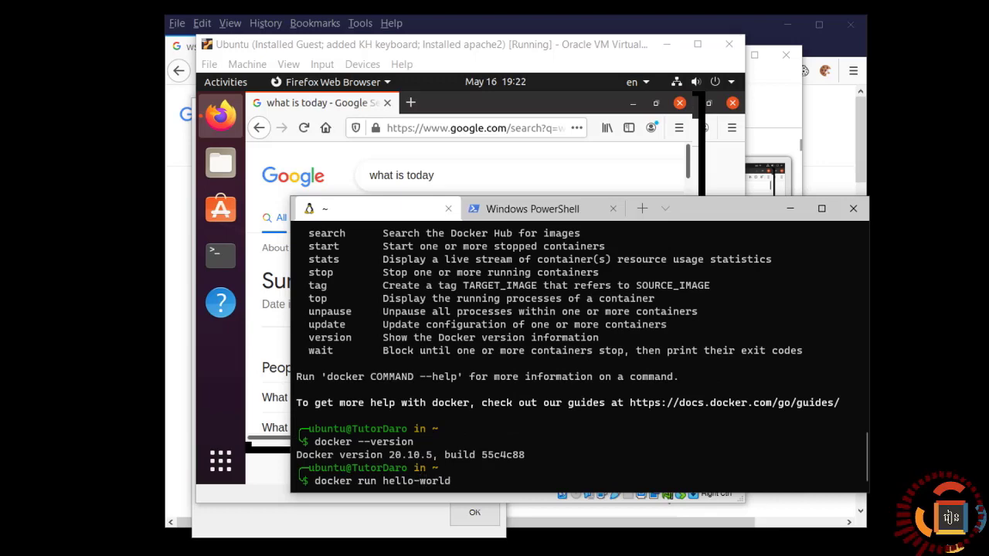
key("Return")
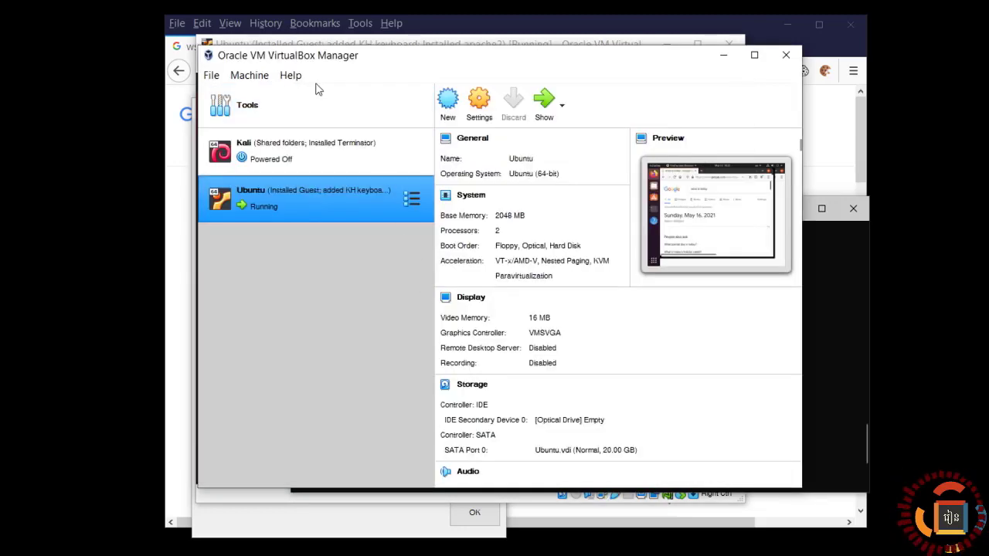
left_click(291, 75)
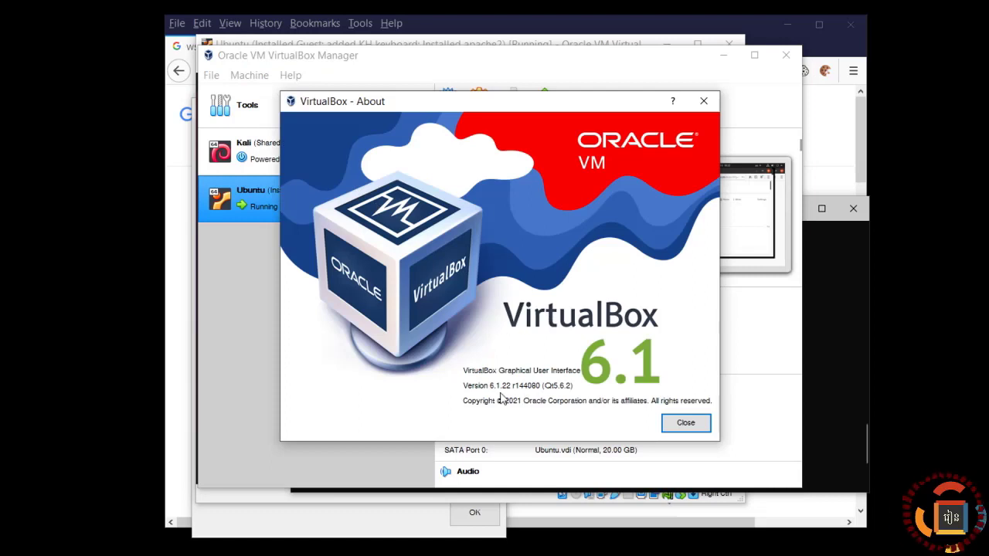
double_click(518, 386)
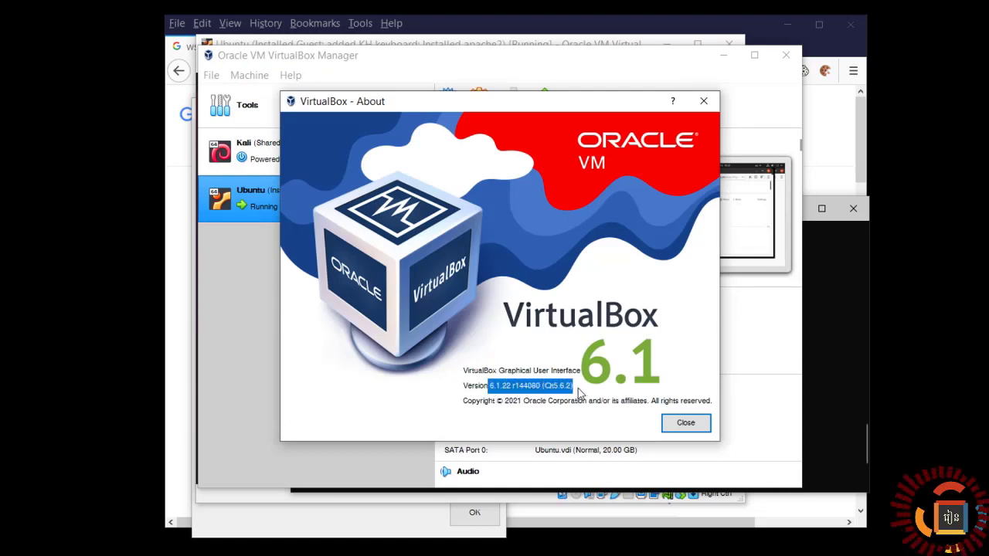
mouse_move(646, 410)
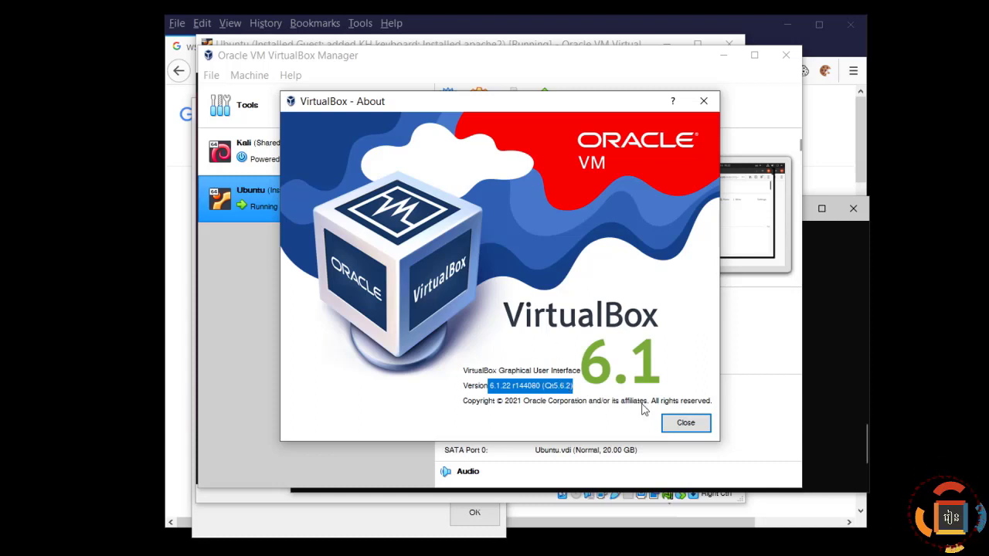
left_click(685, 422)
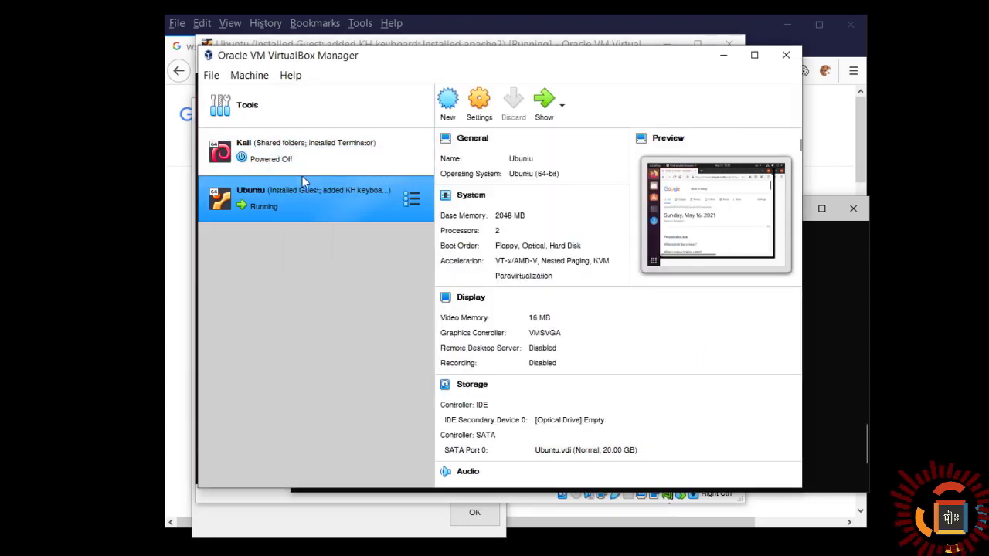
mouse_move(286, 240)
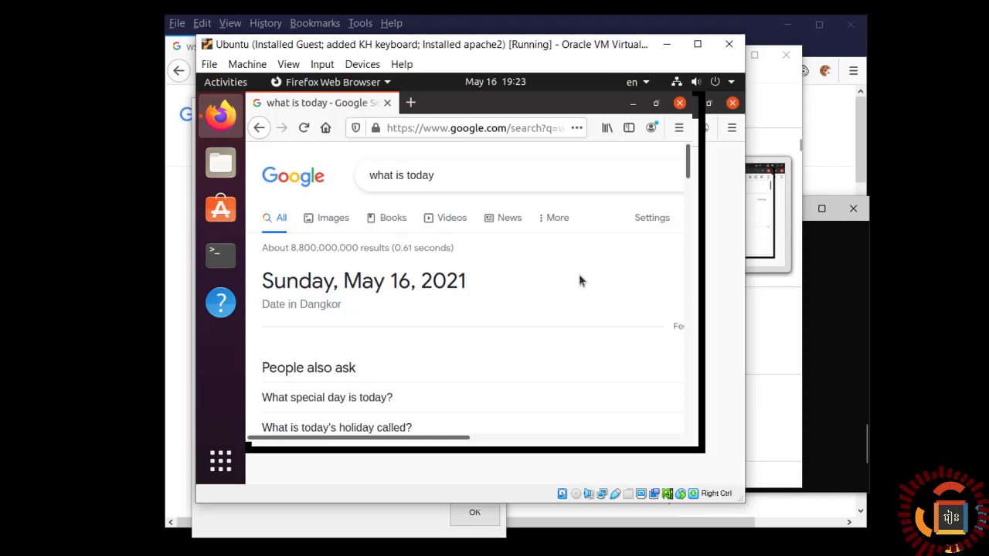
mouse_move(442, 291)
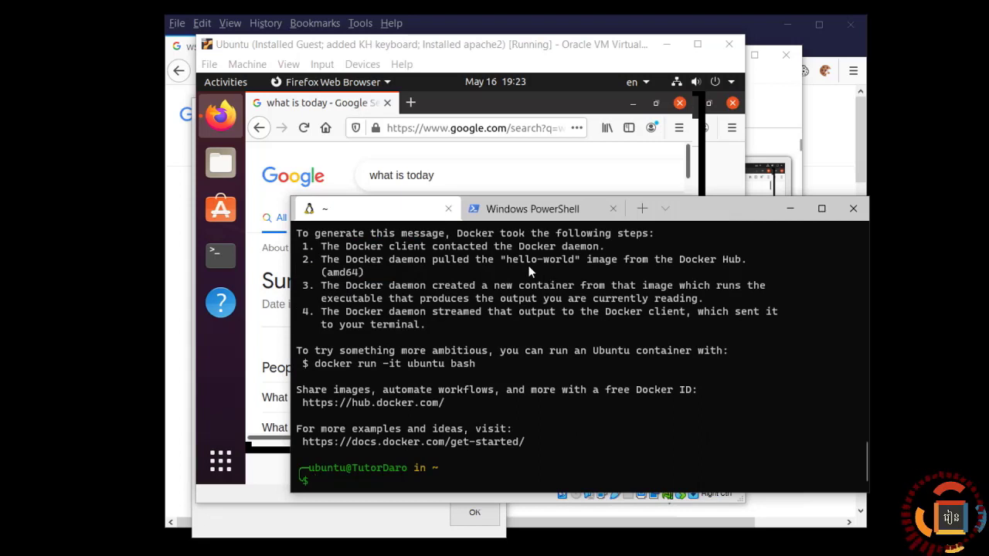
mouse_move(829, 126)
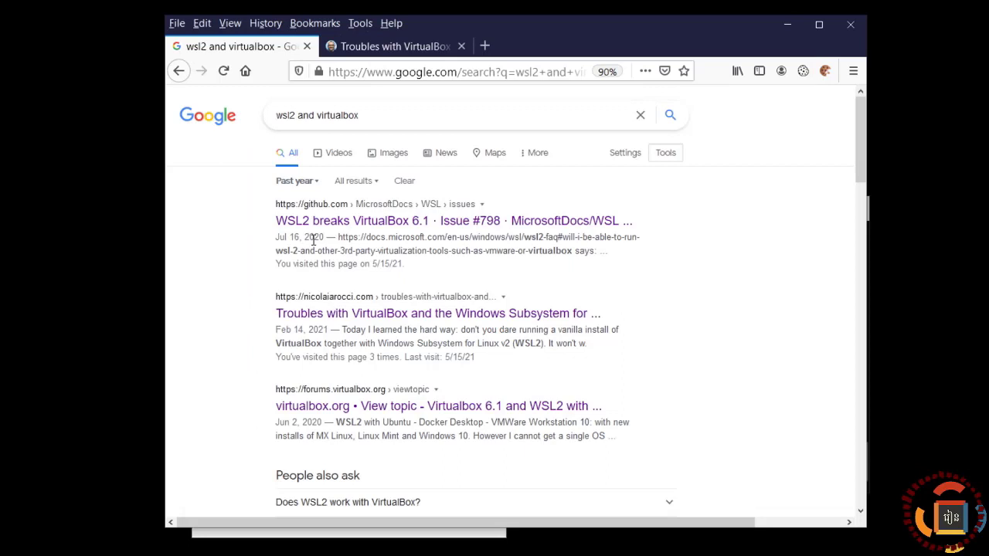
mouse_move(347, 324)
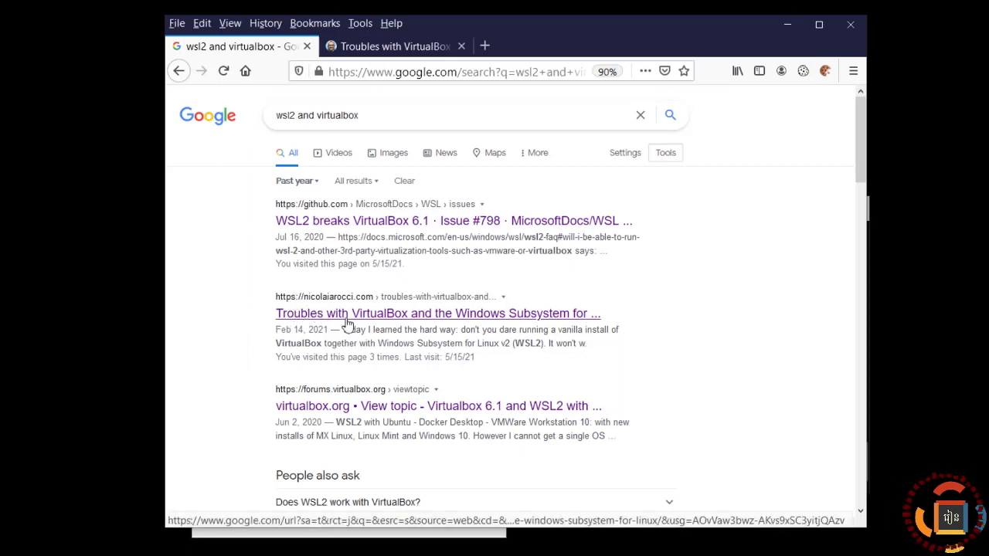
mouse_move(386, 317)
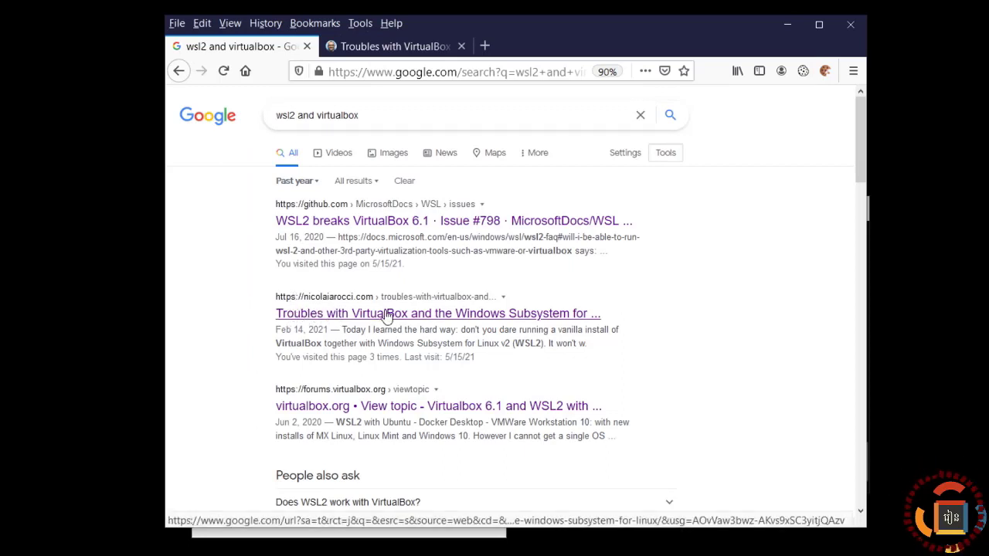
mouse_move(330, 327)
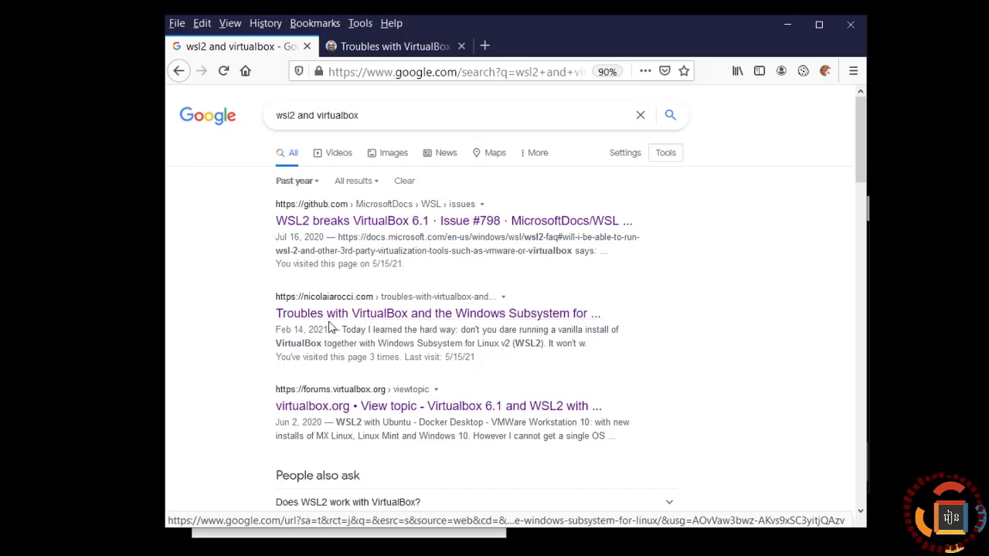
mouse_move(290, 195)
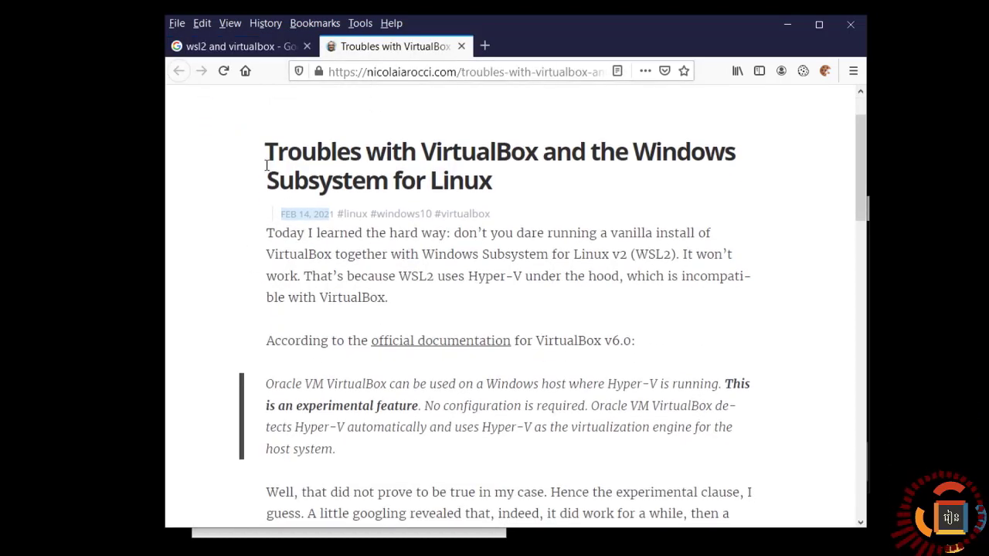
mouse_move(331, 217)
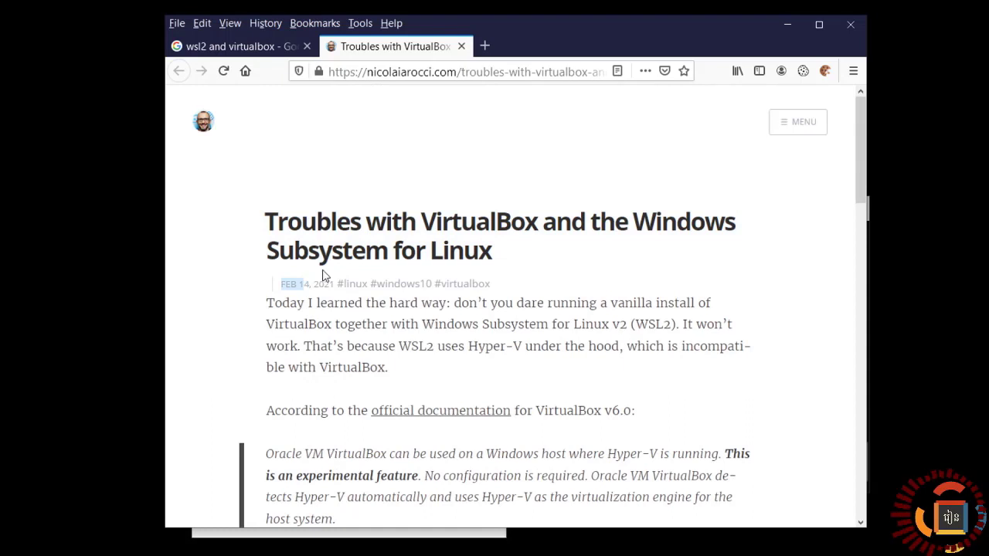
mouse_move(441, 410)
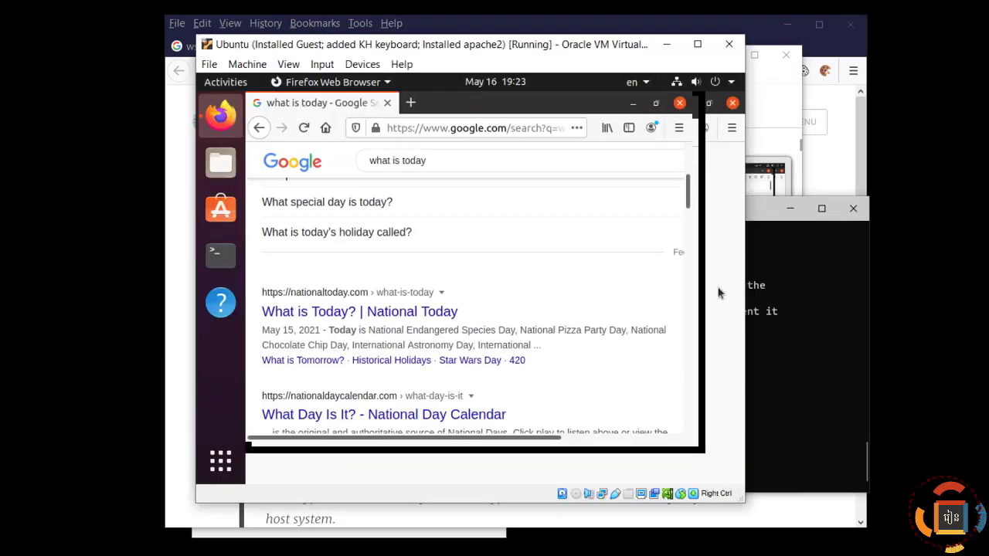
mouse_move(669, 499)
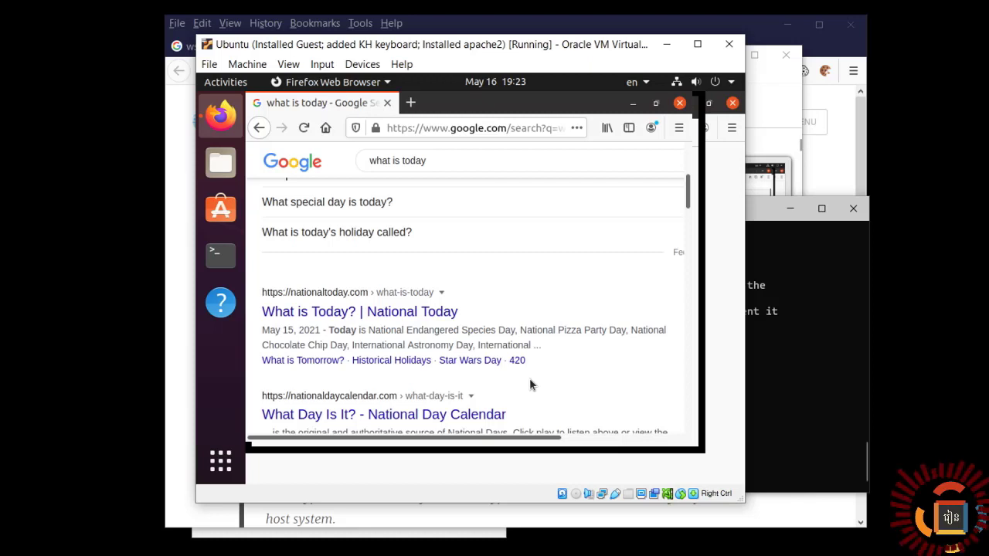
mouse_move(645, 427)
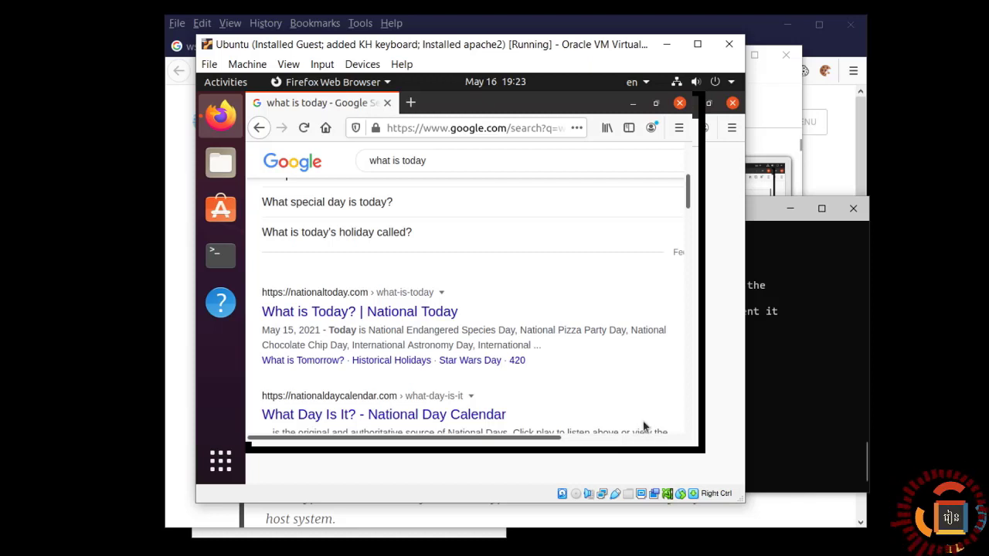